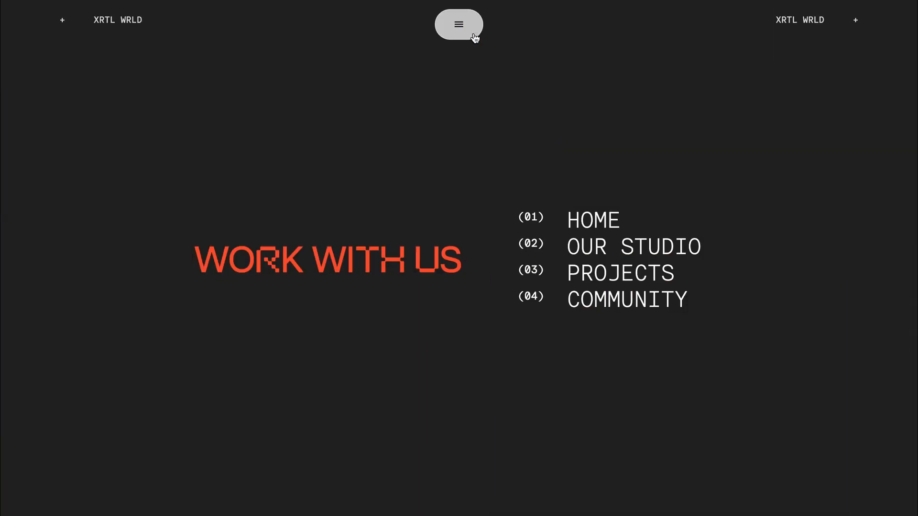
Add a #toggle div with a menu-sharp ion-icon and the xrtl wrld nav, then begin the hero header.
{"action": "type", "text": "#toggle\">"}
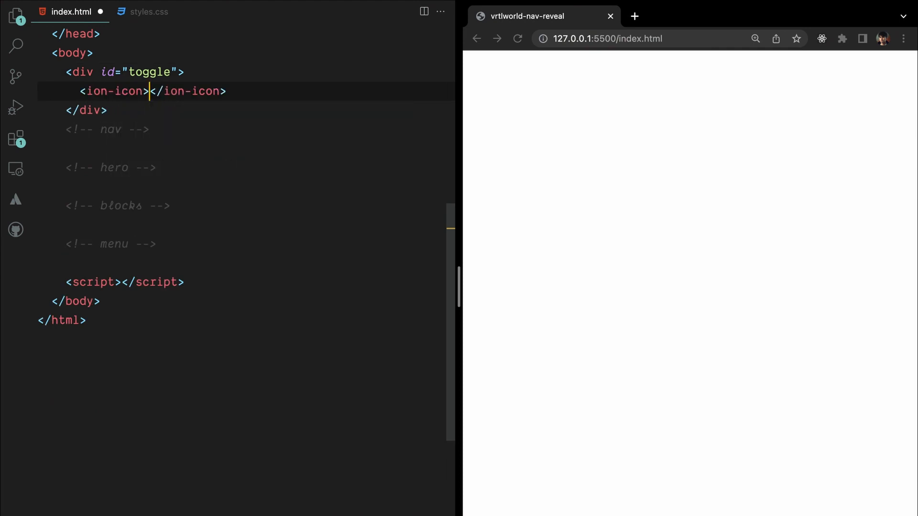
{"action": "type", "text": "name=\"menu-\""}
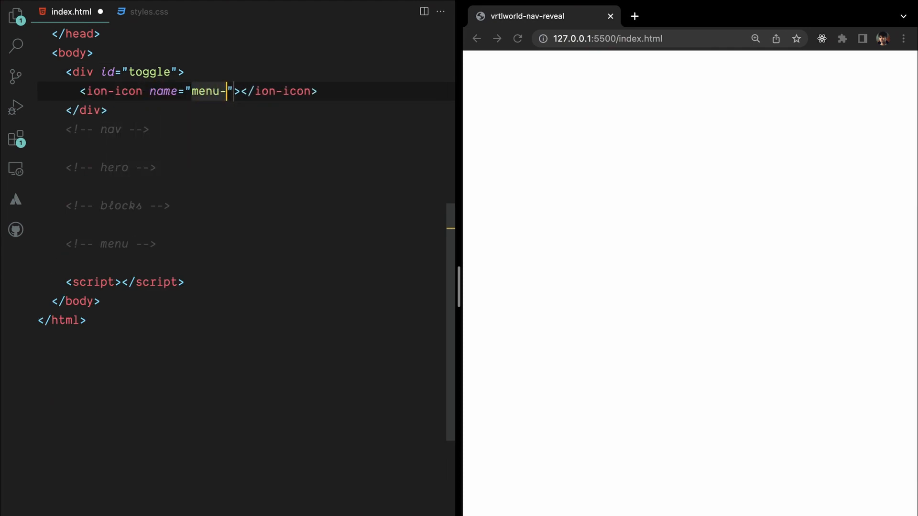
{"action": "type", "text": "sharp"}
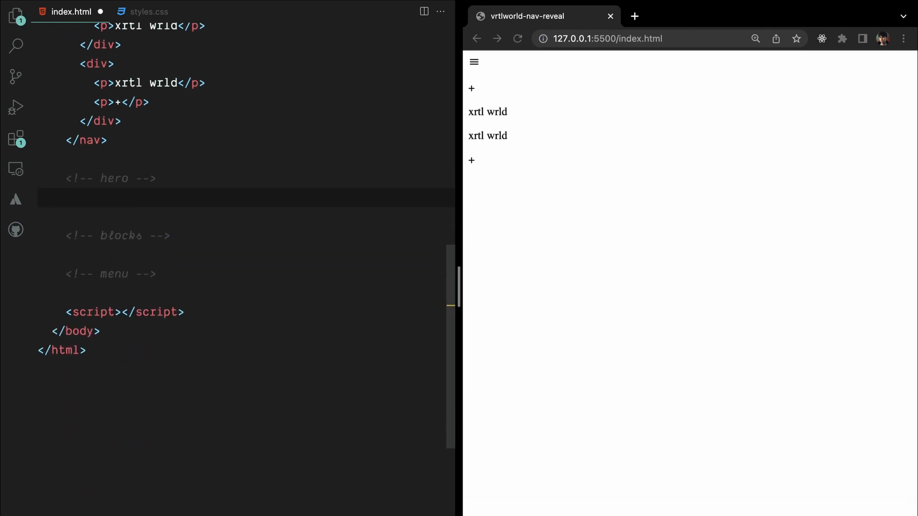
{"action": "type", "text": ".header\">"}
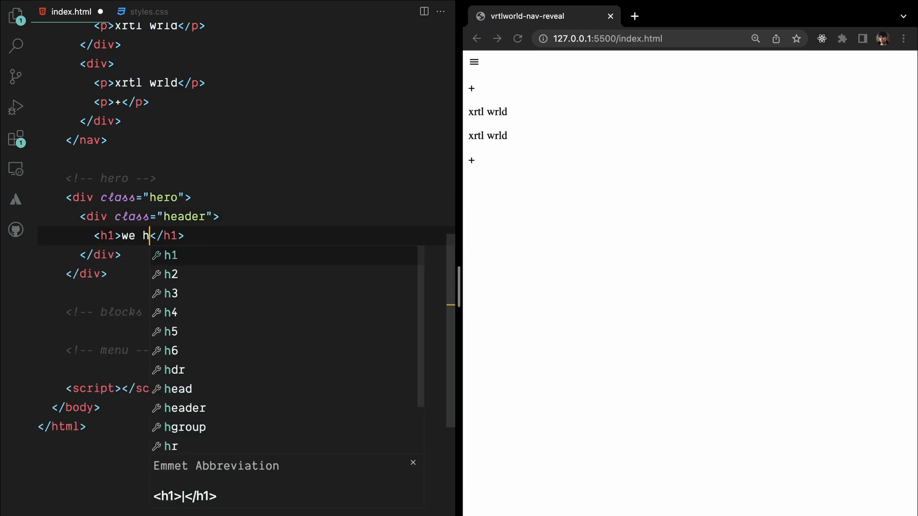
Write the h1 'we help brands explore vibes' and add an empty square-container div.
{"action": "type", "text": "elp brands"}
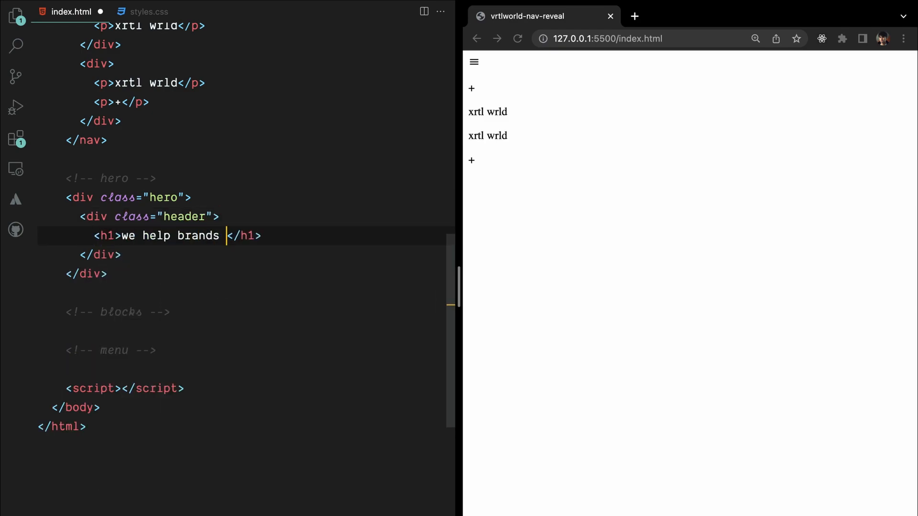
{"action": "type", "text": "explore vibes"}
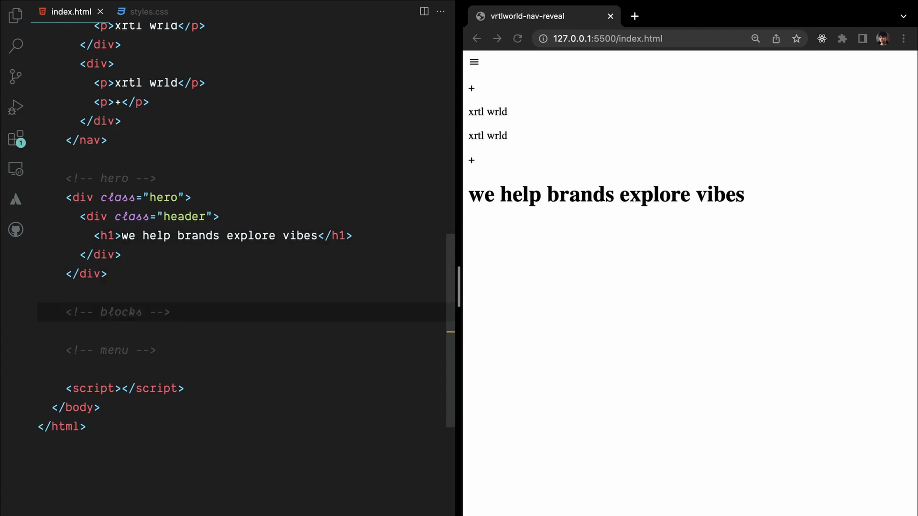
{"action": "type", "text": "#"}
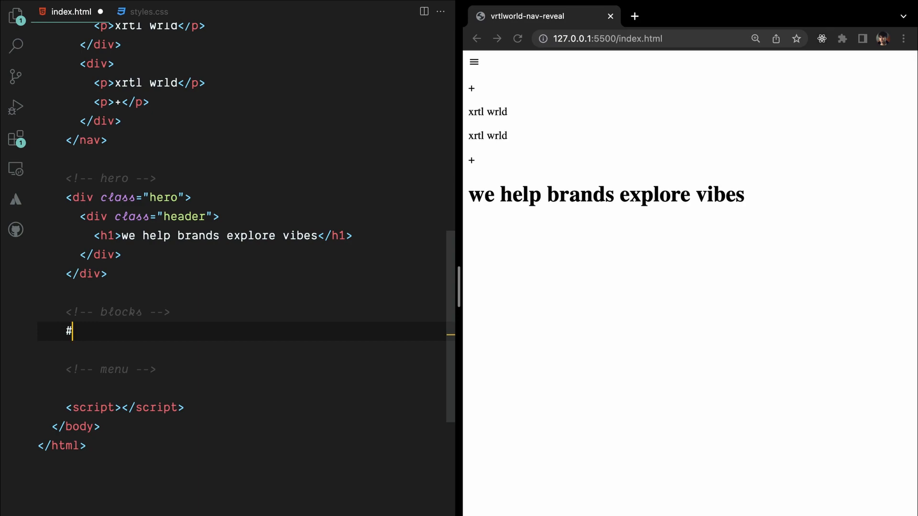
{"action": "type", "text": "div id=\"square-container\"></div>"}
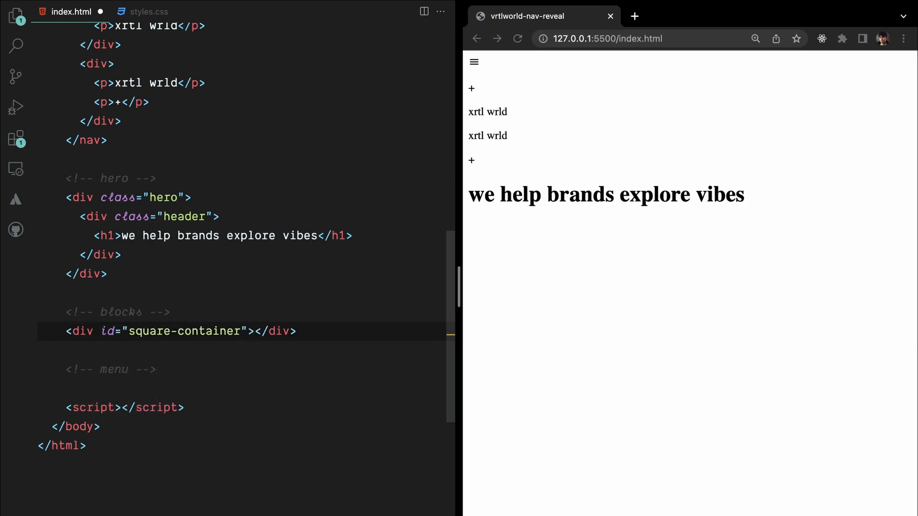
{"action": "type", "text": ".cont"}
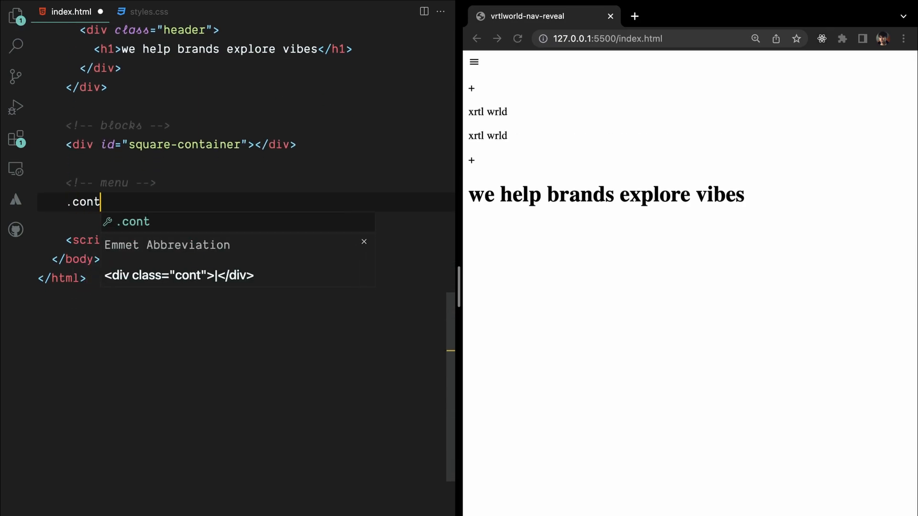
Expand Emmet into the 'work with us' overlay with numbered home, our studio, projects, community links.
{"action": "key", "text": "Tab"}
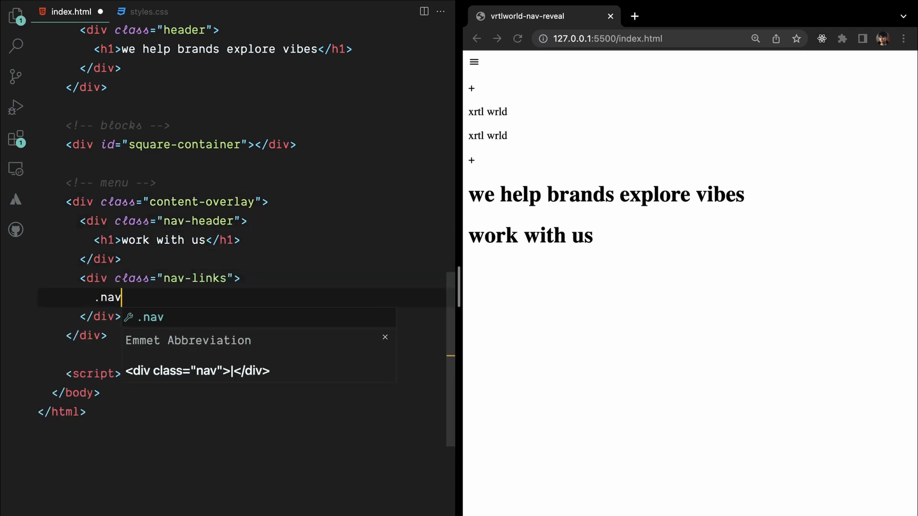
{"action": "key", "text": "Tab"}
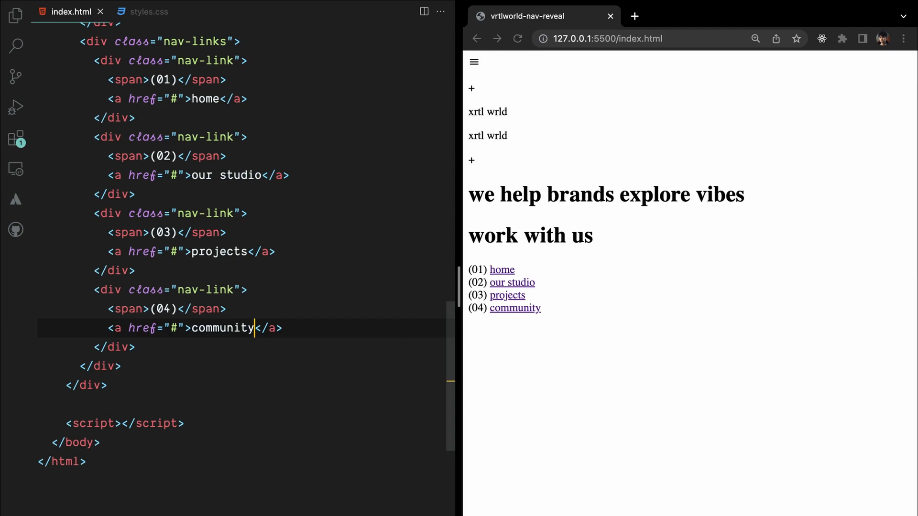
{"action": "left_click", "coordinate": [148, 11]}
{"action": "type", "text": "html, body {"}
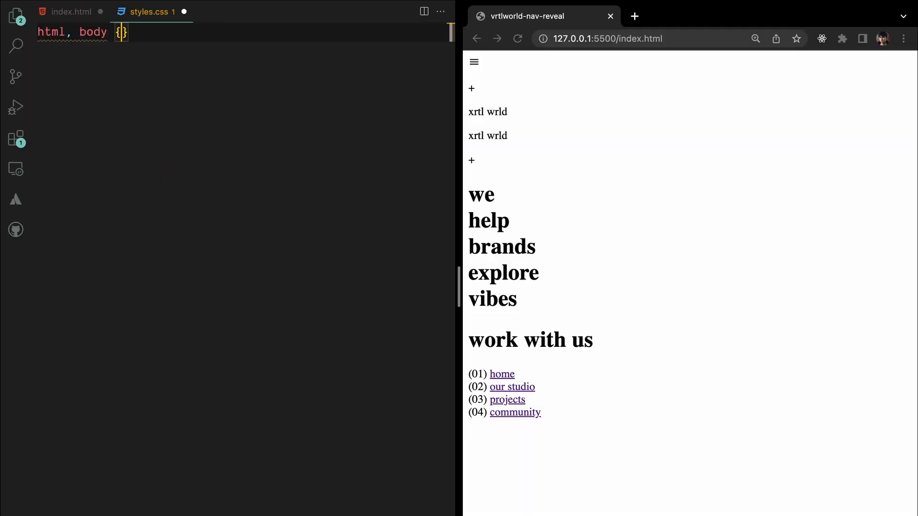
Give html, body zero margin and padding, 100vh by 100vw size, and hidden overflow.
{"action": "type", "text": "margin: 0;"}
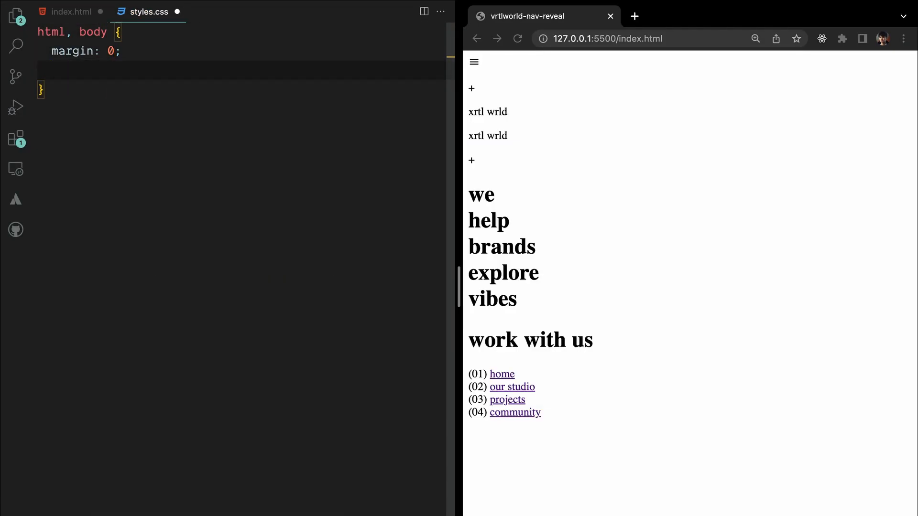
{"action": "type", "text": "padding: 0;"}
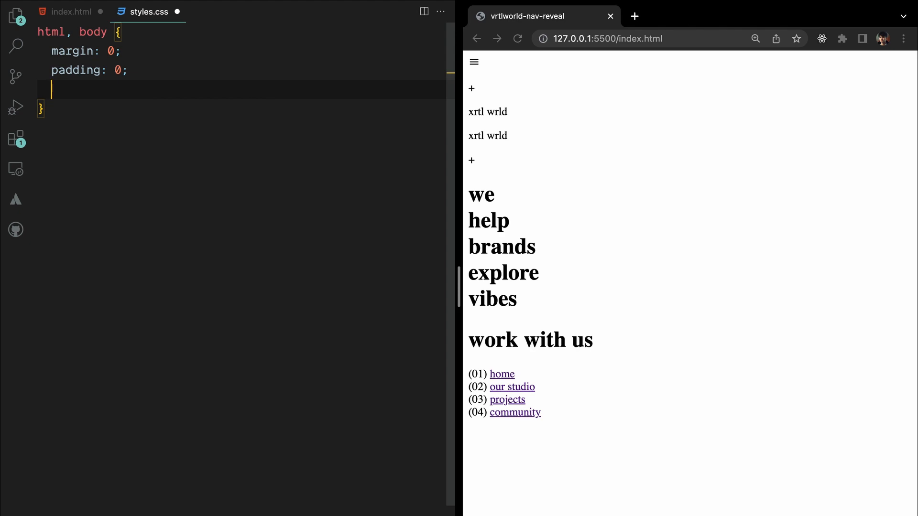
{"action": "type", "text": "height: 100vh;"}
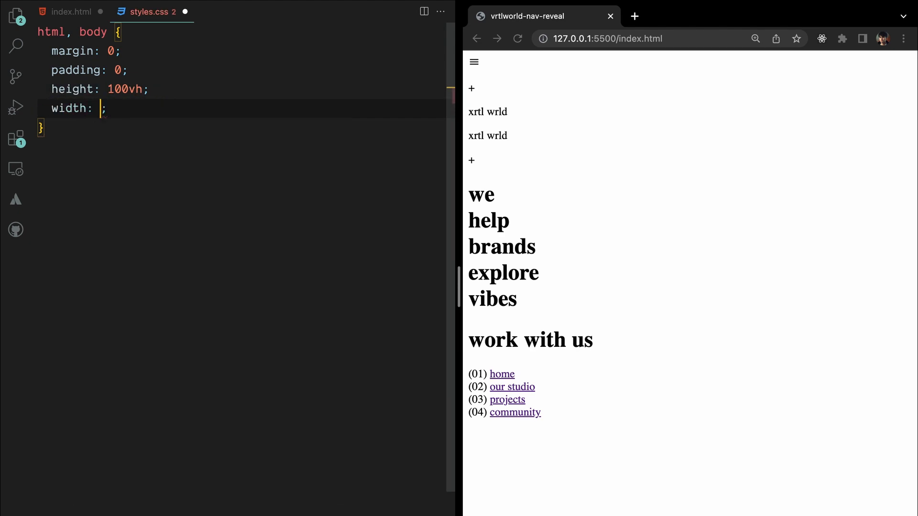
{"action": "type", "text": "100vw"}
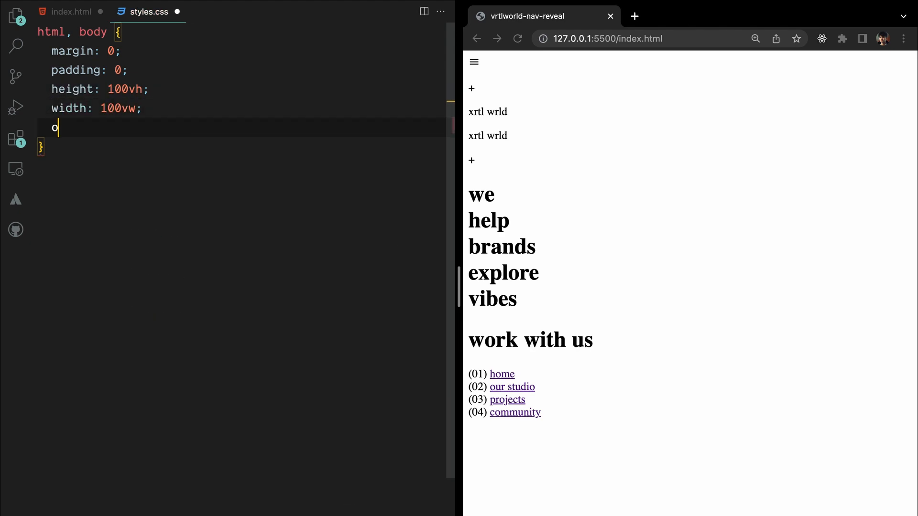
{"action": "type", "text": "verflow: hidden;"}
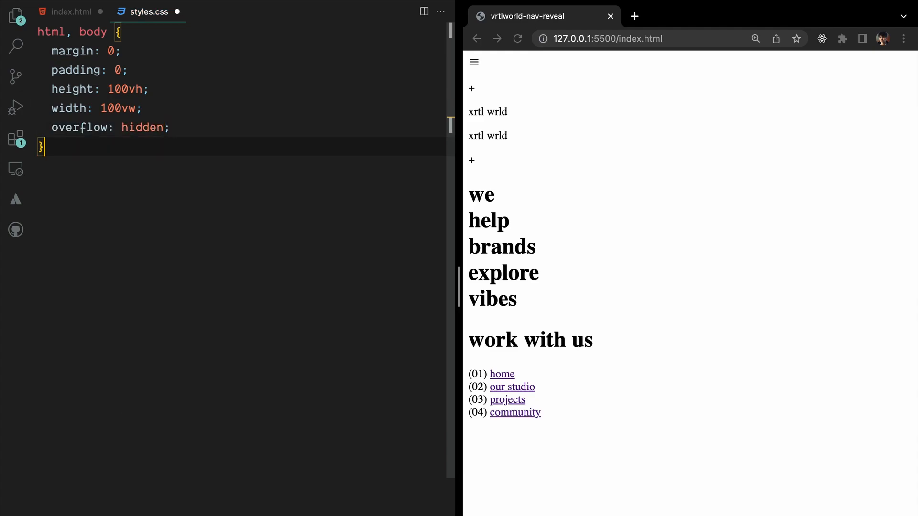
Add a .hero rule: fixed at top 0, full viewport size, flex-centered content.
{"action": "type", "text": ".hero {"}
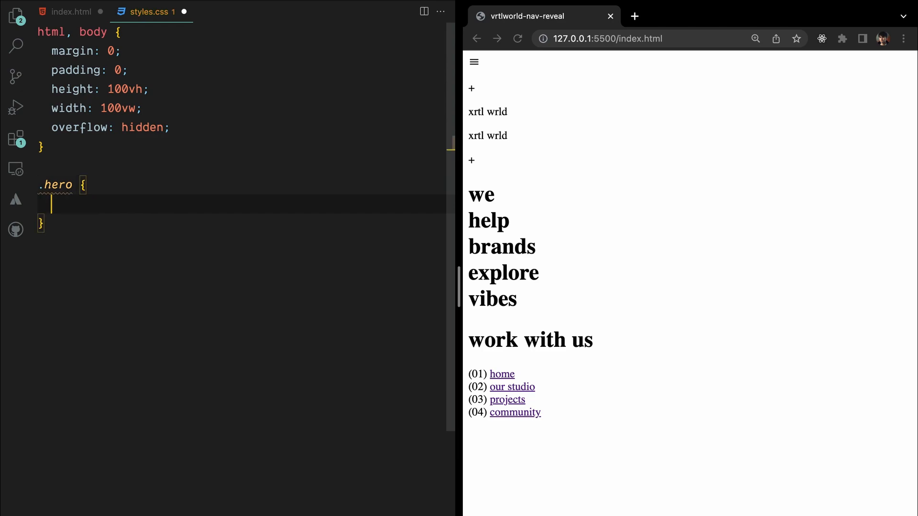
{"action": "type", "text": "position: fixed;"}
{"action": "type", "text": "he"}
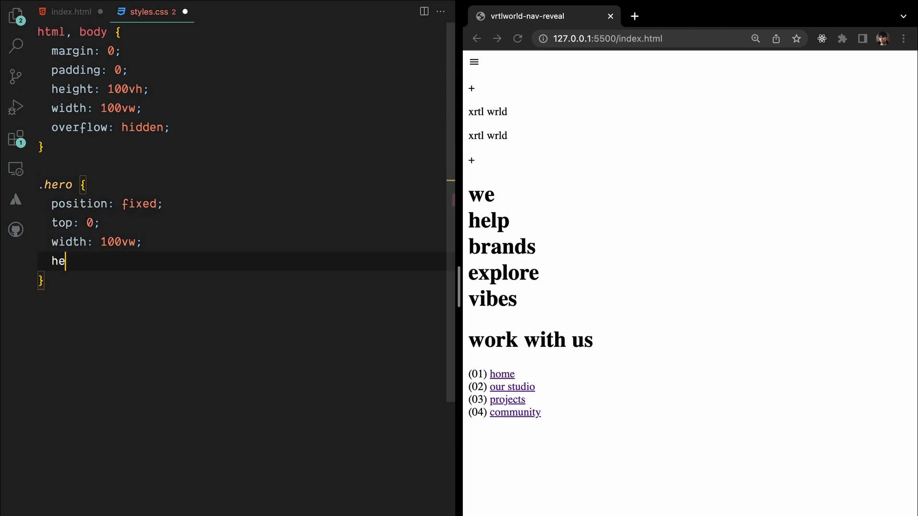
{"action": "type", "text": "ight: 100vh;"}
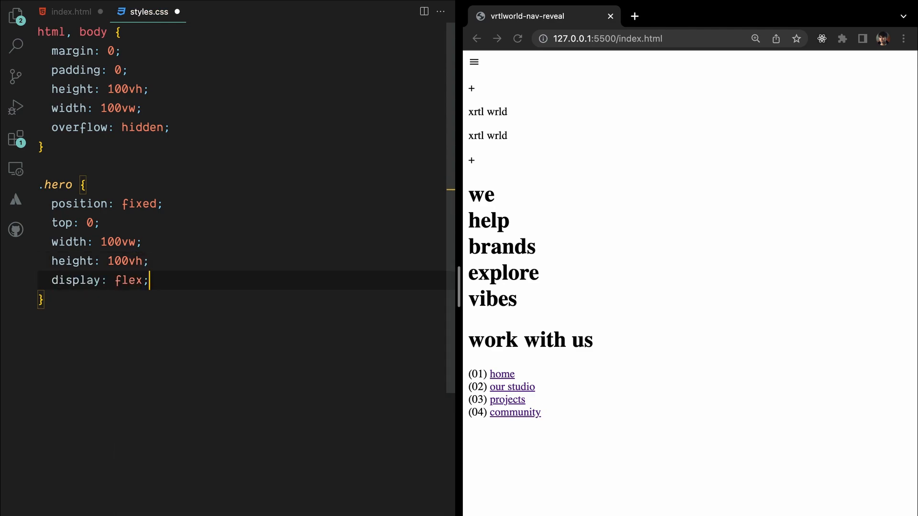
{"action": "type", "text": "justify-content: center;"}
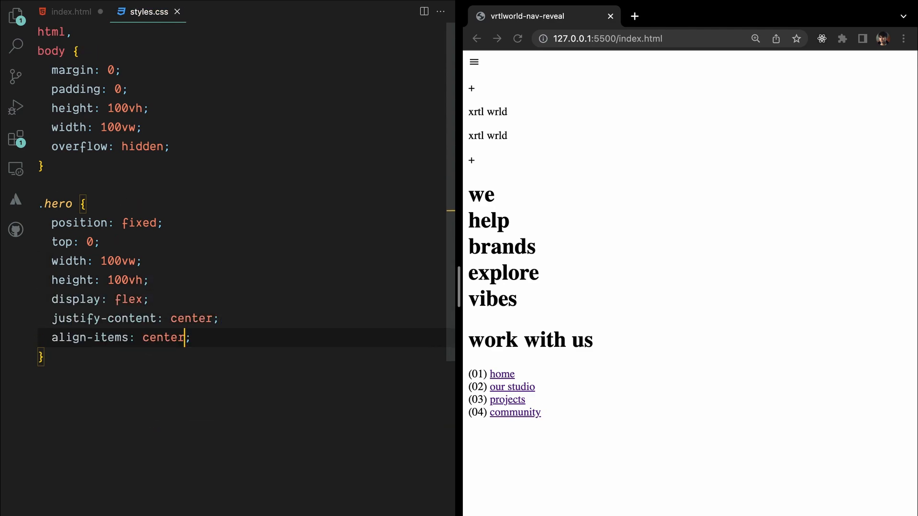
{"action": "type", "text": "background: #fff;"}
{"action": "type", "text": "font-family: \"R\";"}
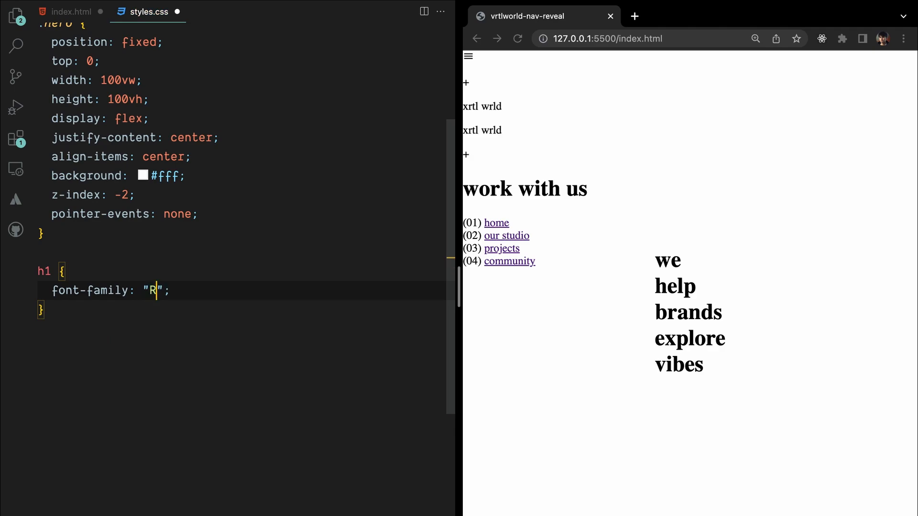
Set the h1 Neue font, then style #toggle as a fixed translucent pill with border and backdrop blur.
{"action": "type", "text": "M Neue\";"}
{"action": "type", "text": "po"}
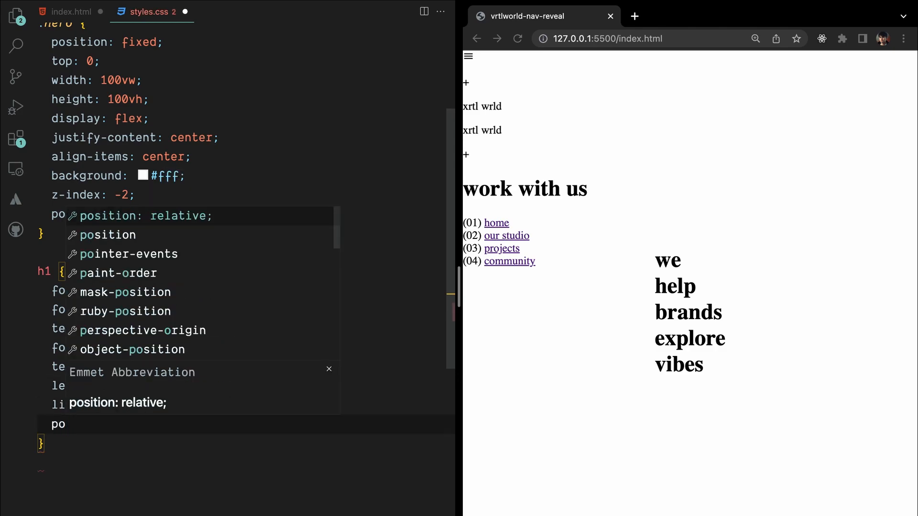
{"action": "type", "text": "top: 0;"}
{"action": "type", "text": "background: rgba(255, 2);"}
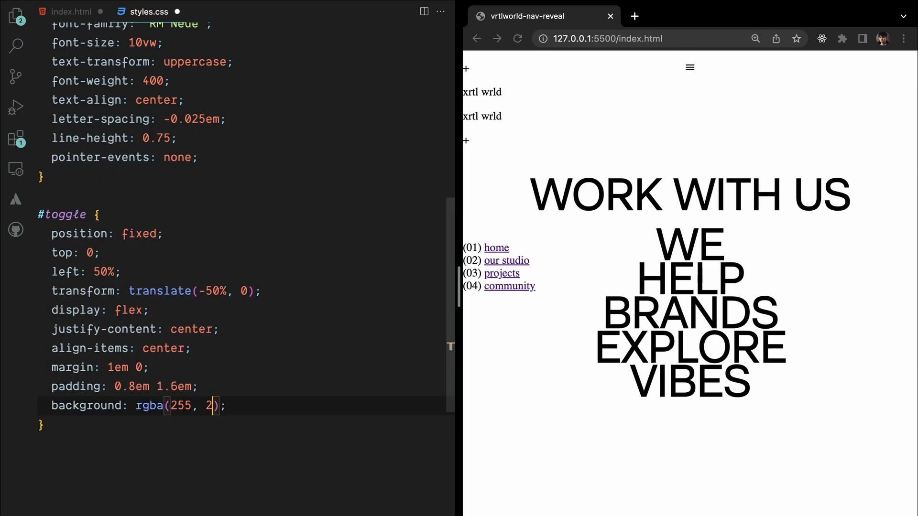
{"action": "type", "text": "border: 1px solid rgba;"}
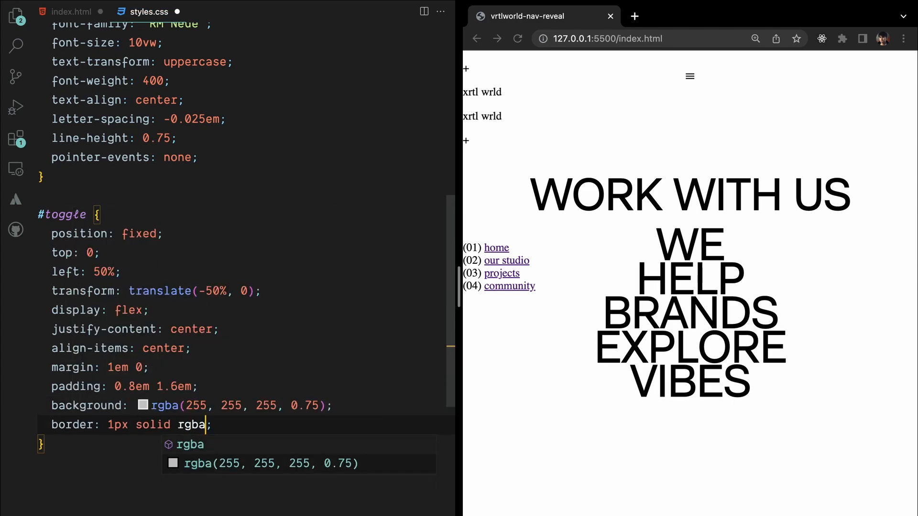
{"action": "type", "text": "backdrop-filter: blur(20px);"}
{"action": "type", "text": "box-shadow: 0 0 50px -10px ;"}
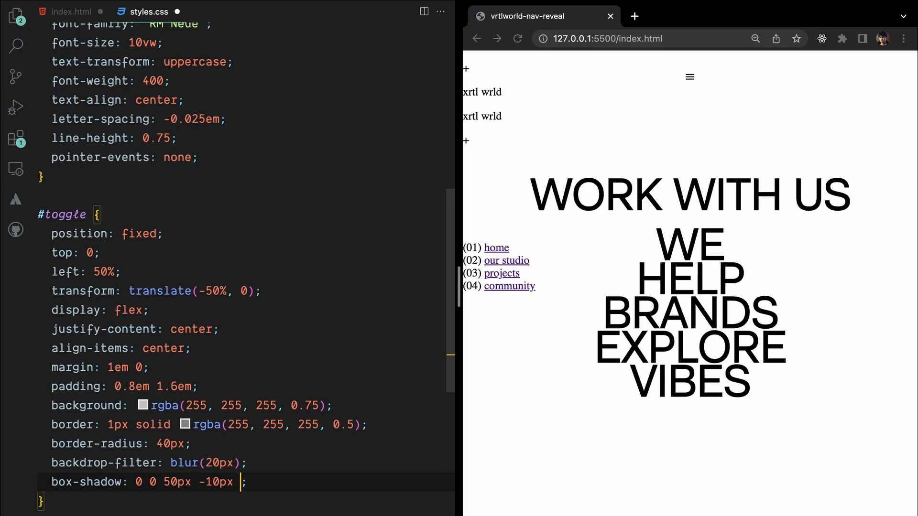
{"action": "type", "text": "cursor: pointer;"}
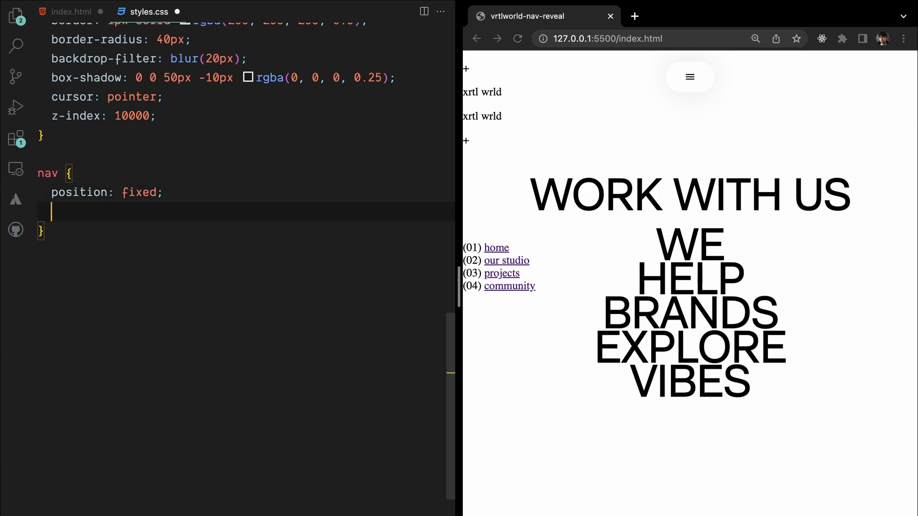
Write the nav rule (fixed, top 0, z-index 1000, flex) and nav p padding 0.8em 1.6em.
{"action": "type", "text": "top: 0;"}
{"action": "type", "text": "mix-blend-mode: difference;"}
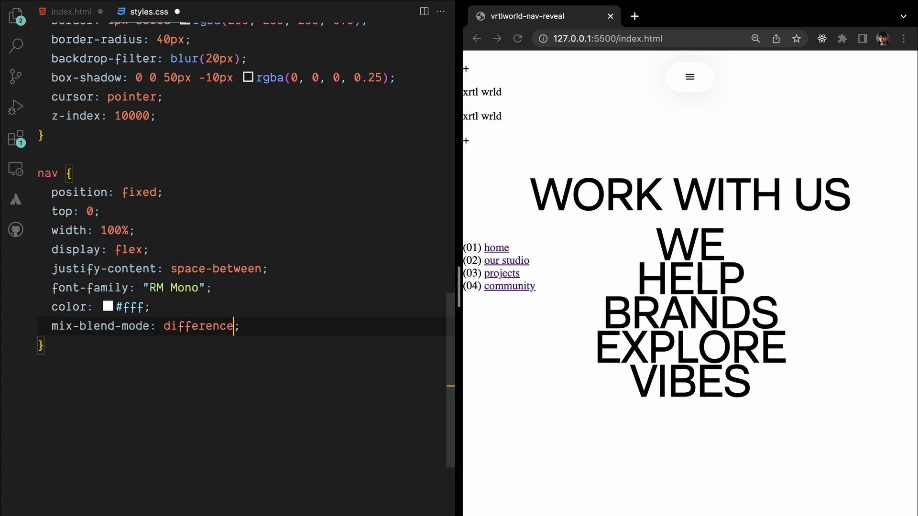
{"action": "type", "text": "z-index: 1000;"}
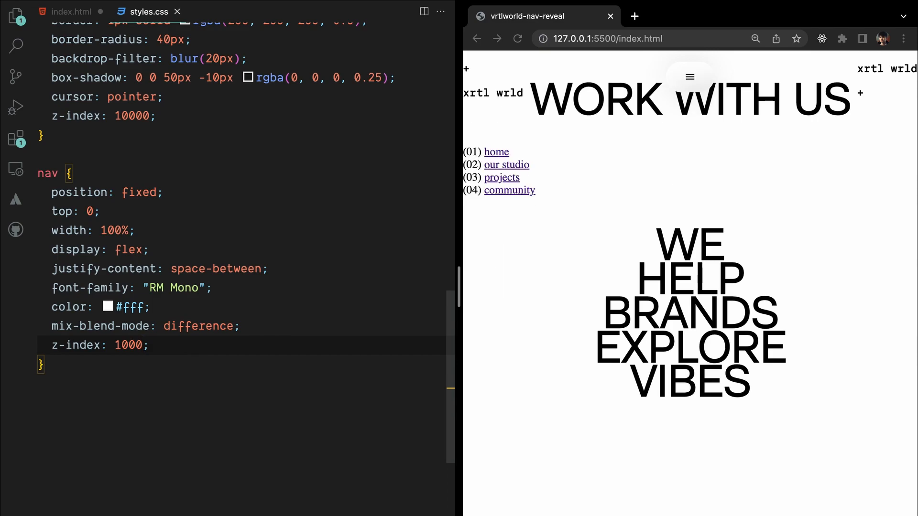
{"action": "type", "text": "display: flex;"}
{"action": "type", "text": "font-size: 0.8em;"}
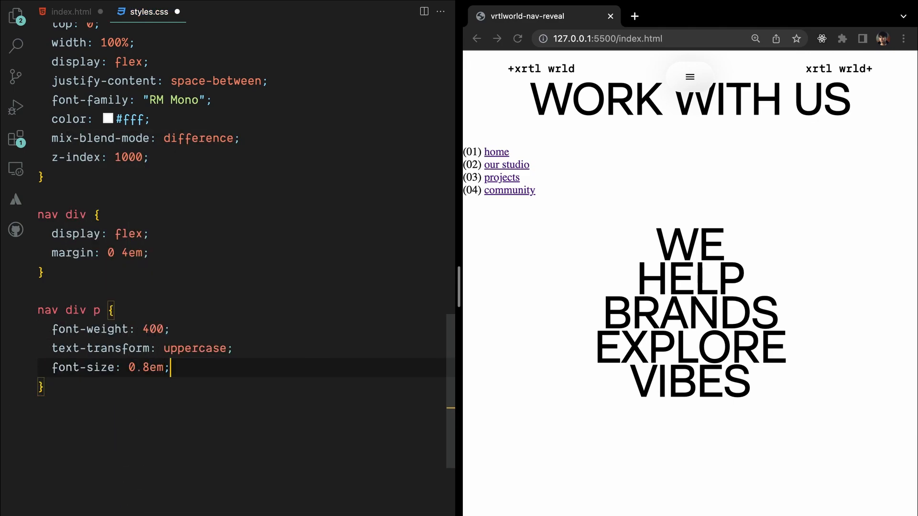
{"action": "type", "text": "padding: 0.8em 1.6em;"}
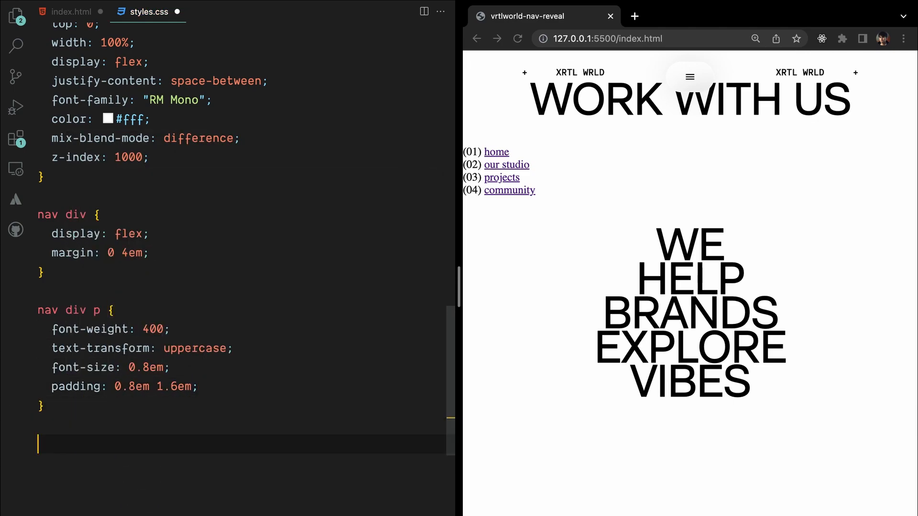
{"action": "type", "text": "#square-container {"}
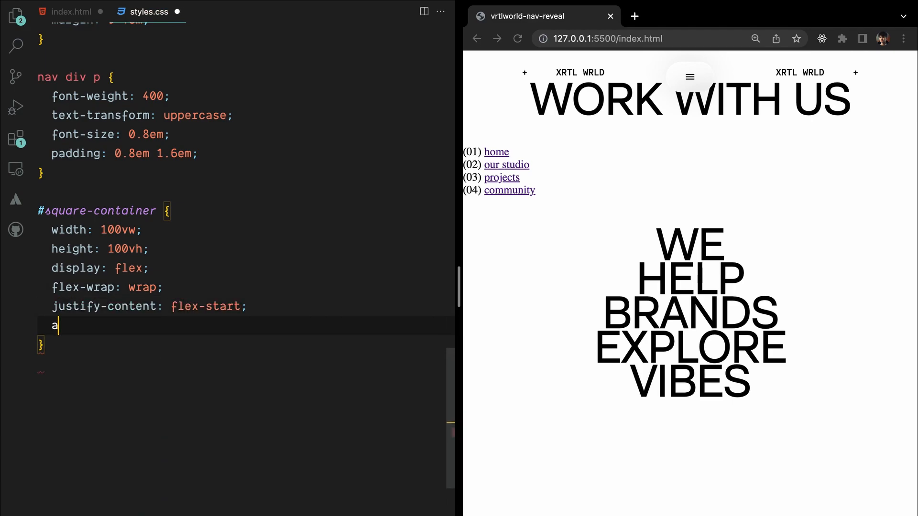
Make #square-container wrap flex-start with no pointer events, and .square 100px with #fd552f background.
{"action": "type", "text": "lign-content: flex-start;"}
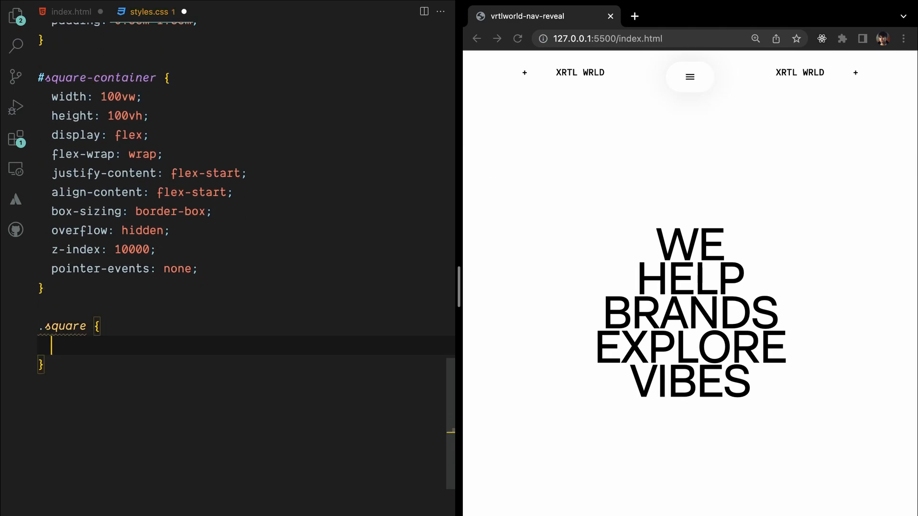
{"action": "type", "text": "width: 100px;"}
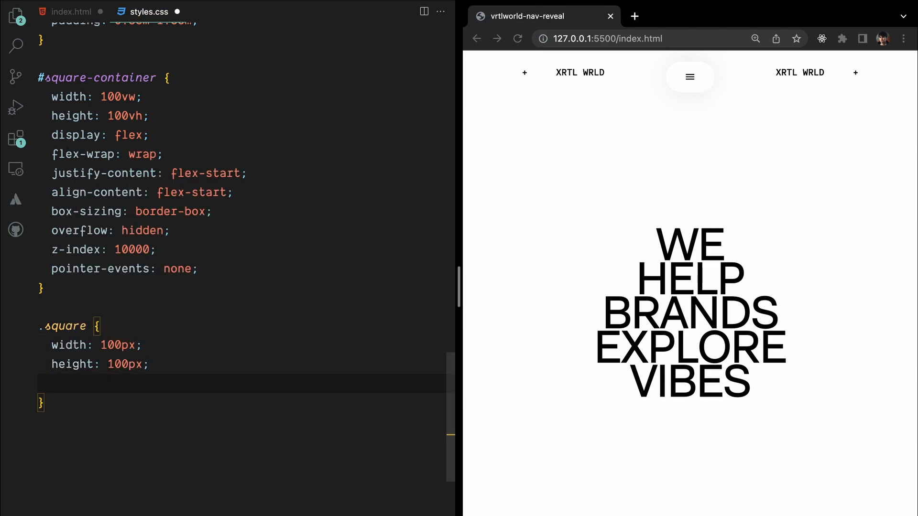
{"action": "type", "text": "background: #fd552f;"}
{"action": "type", "text": "box-sizing: border-box;"}
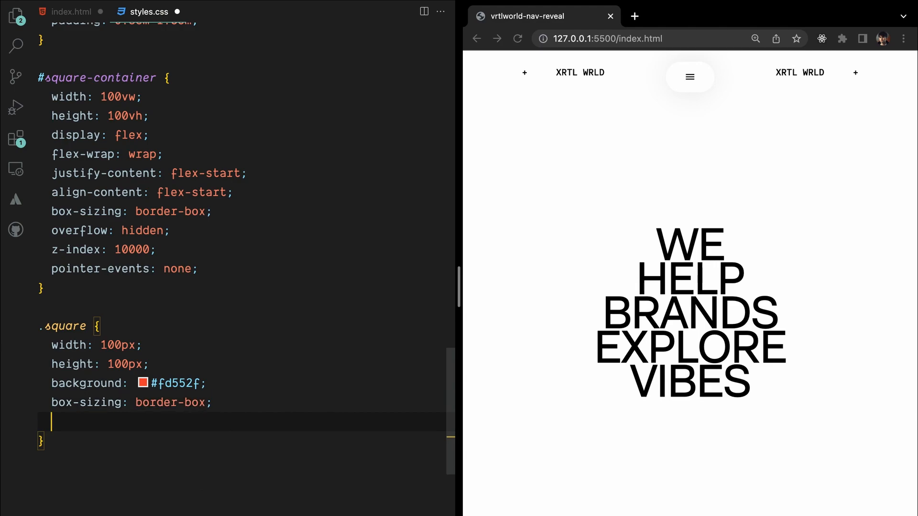
{"action": "type", "text": "pointer-events: none;"}
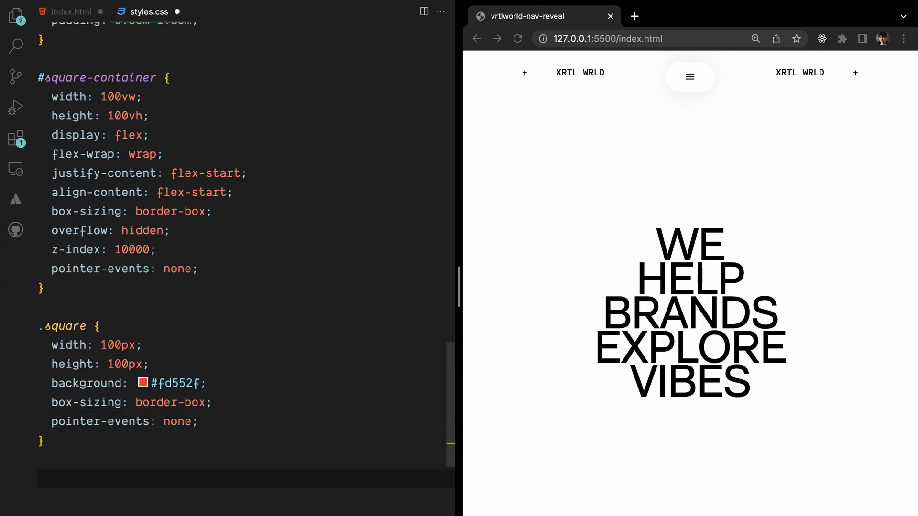
{"action": "type", "text": ".content-ov"}
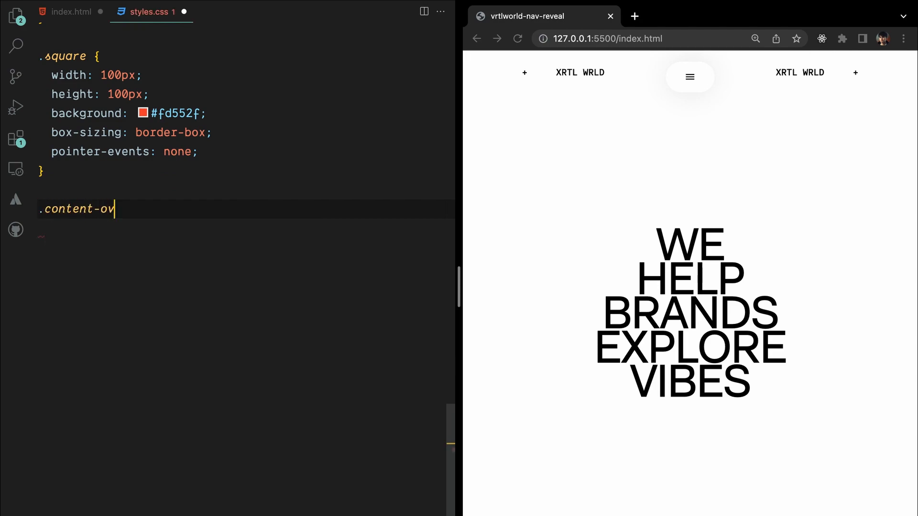
Write .content-overlay as fixed at top 0, 100vh tall, flex-centered, with background and color set.
{"action": "type", "text": "erlay {"}
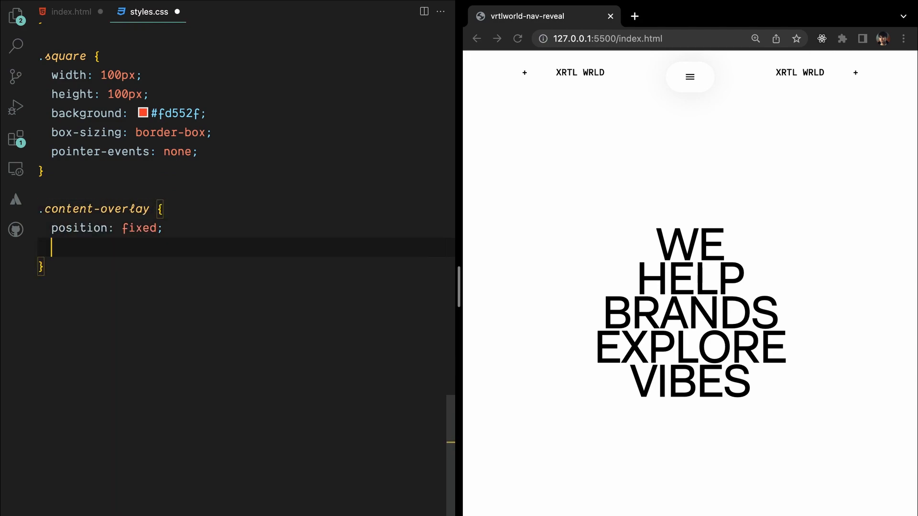
{"action": "type", "text": "top: 0;"}
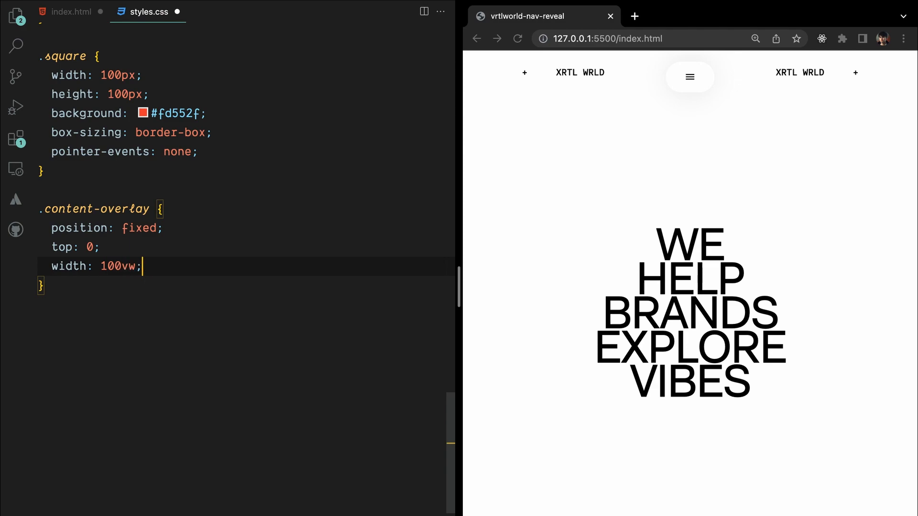
{"action": "type", "text": "height: 100vh;"}
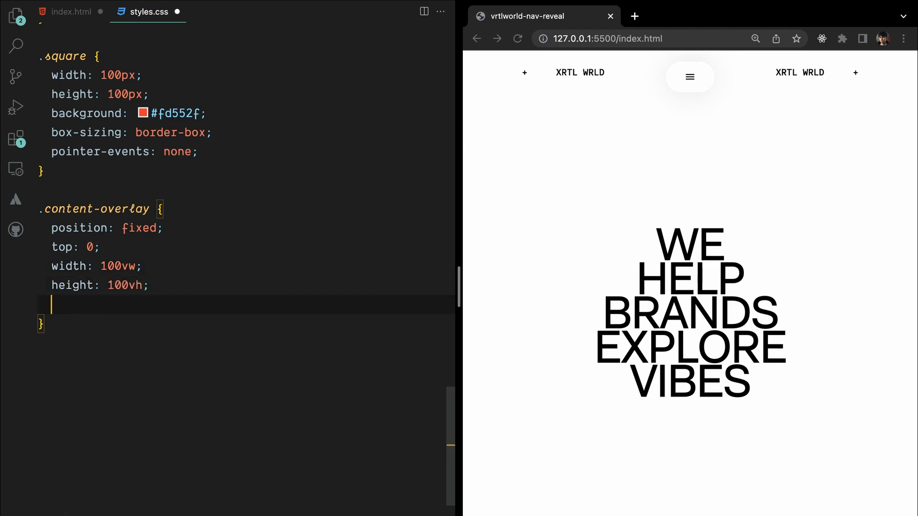
{"action": "type", "text": "display: flex;"}
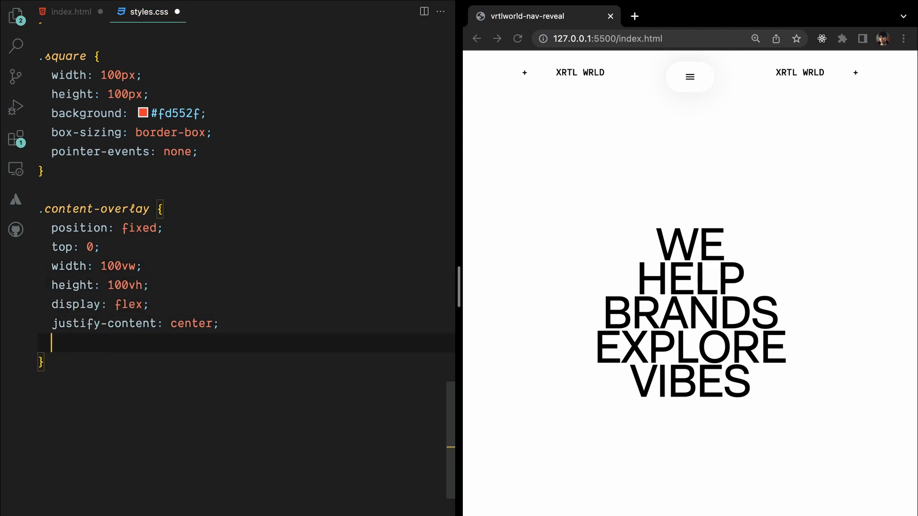
{"action": "type", "text": "background: #242424;"}
{"action": "type", "text": "z-index: -1;"}
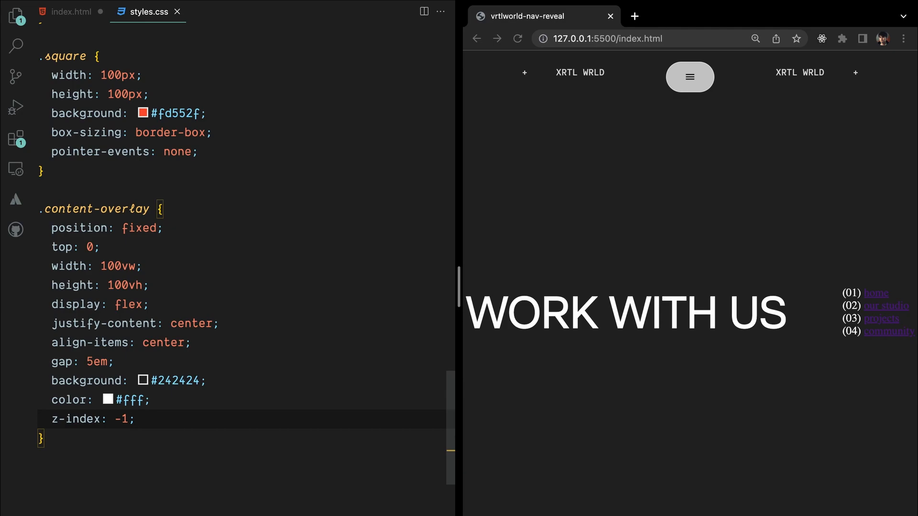
{"action": "type", "text": "color: #;"}
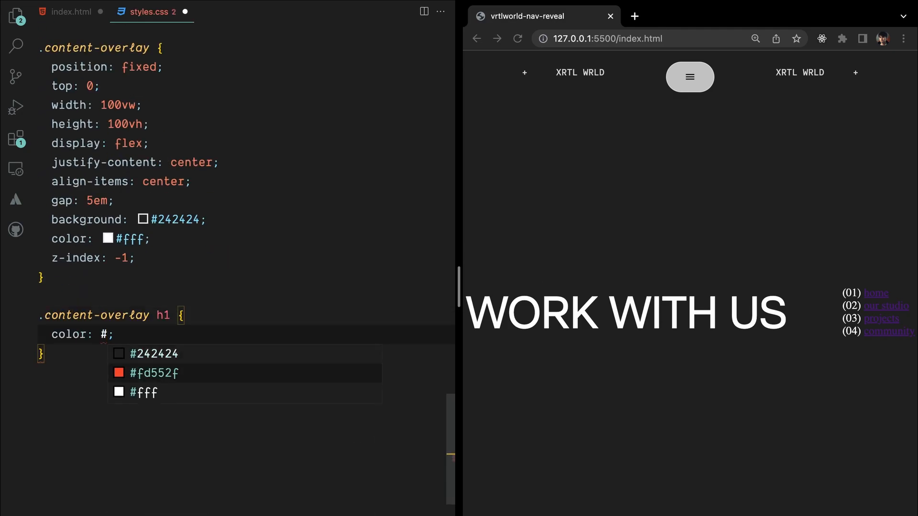
Color the overlay heading orange, give nav links RM Mono font, and offset the number spans by 0.3em.
{"action": "left_click", "coordinate": [154, 373]}
{"action": "type", "text": "display: flex;"}
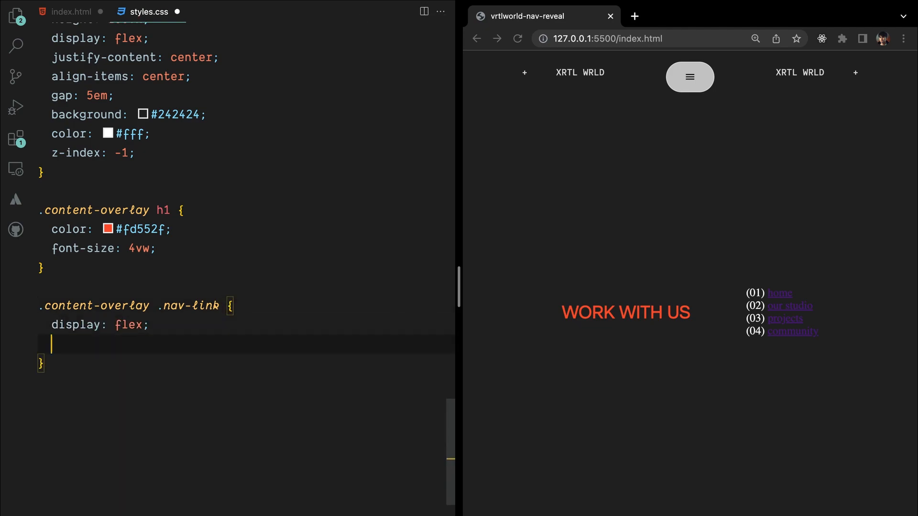
{"action": "type", "text": "font-size: \"RM Mono\";"}
{"action": "type", "text": ".content-overlay .nav-link span"}
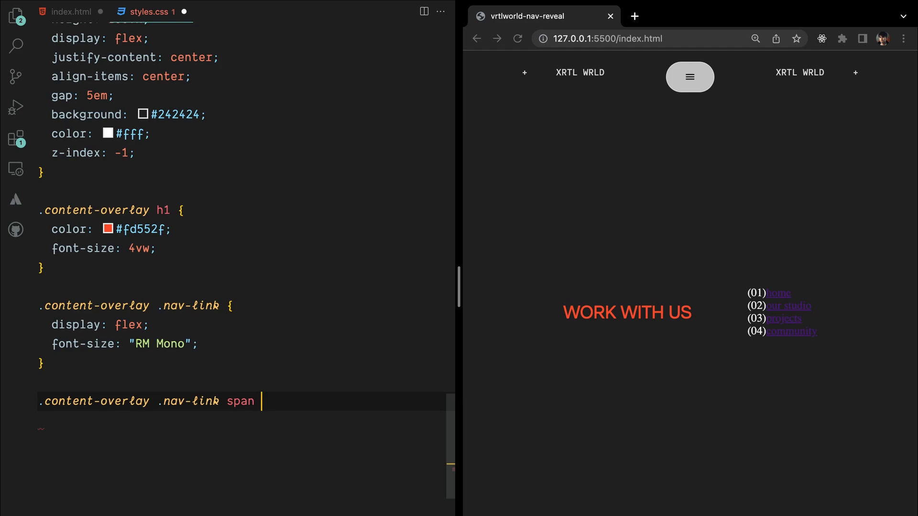
{"action": "type", "text": "{ position: relative; top: 0.3em; }"}
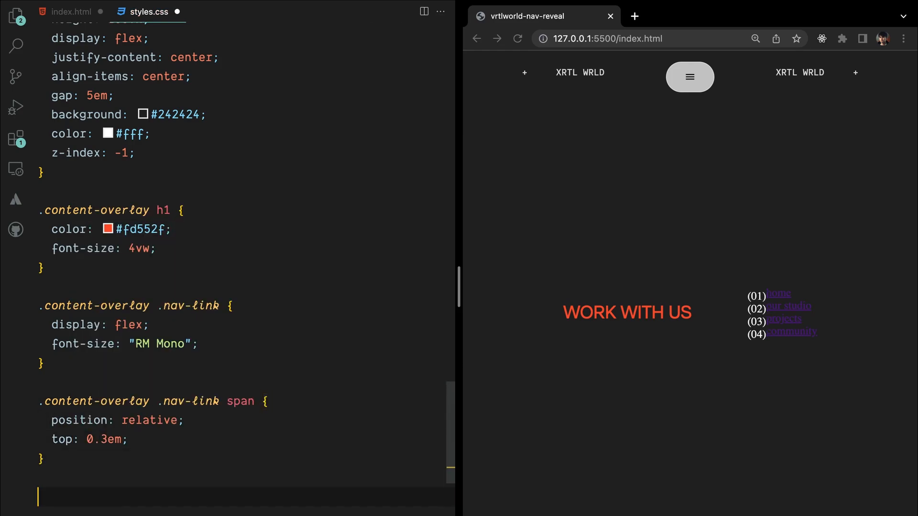
{"action": "type", "text": "padding: 0 1em;"}
{"action": "left_click", "coordinate": [245, 344]}
{"action": "type", "text": "family"}
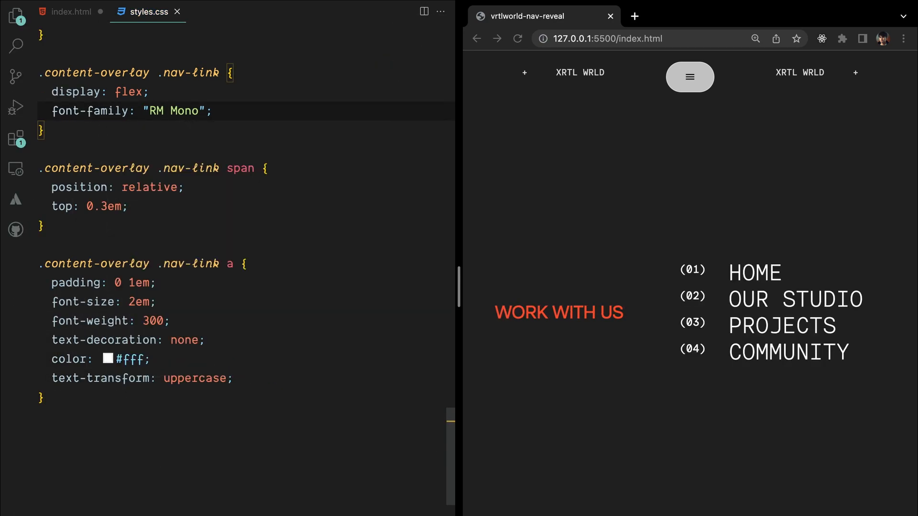
{"action": "left_click", "coordinate": [70, 11]}
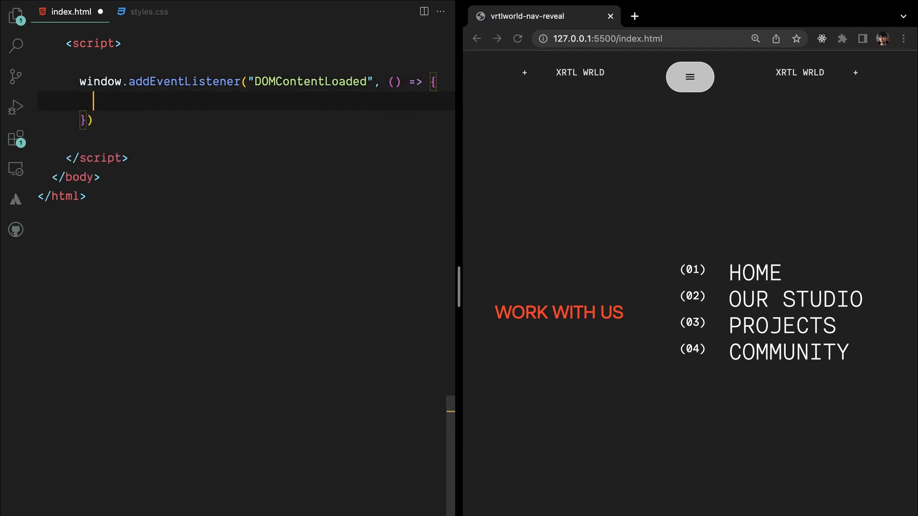
Get the menu and square-container elements, set squareSize to 100, and read screen dimensions.
{"action": "type", "text": "const menu = document.querySelector(\".content-overlay\");"}
{"action": "type", "text": "gsap.set(menu, { opacity: 0 });"}
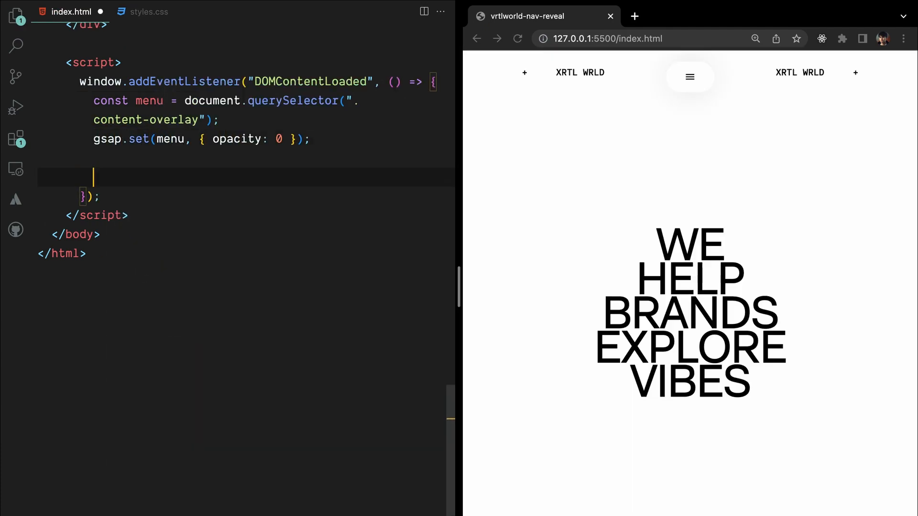
{"action": "type", "text": "const squareContainer = document.getElementById(\"square-coontainer\");"}
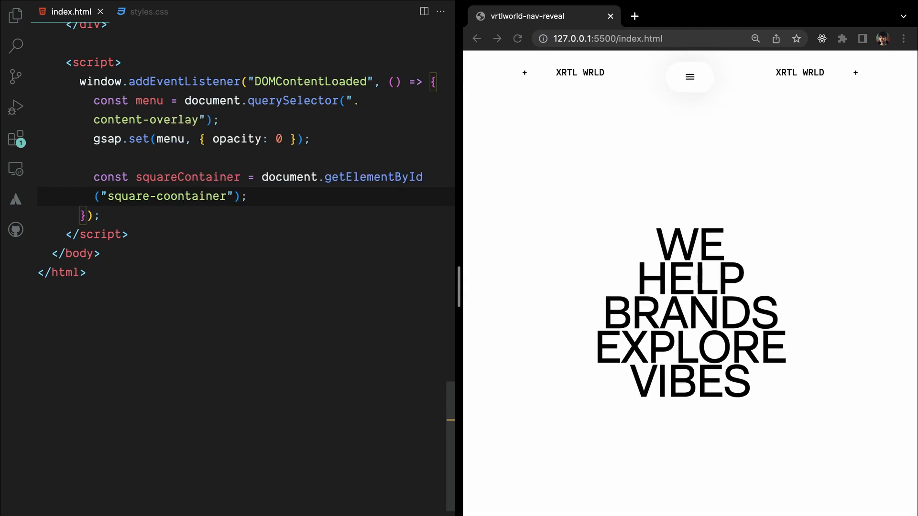
{"action": "type", "text": "const squareSize = 100;"}
{"action": "type", "text": "const screenHeight = window.i"}
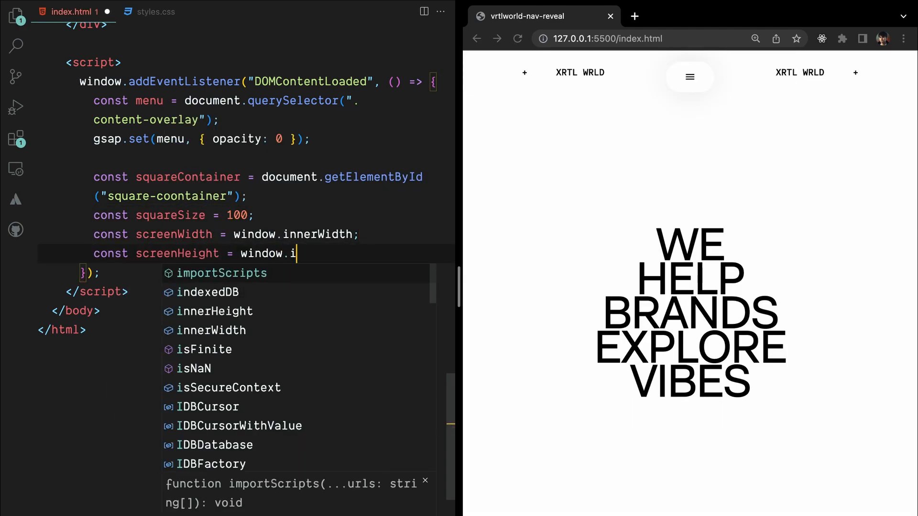
{"action": "type", "text": "nnerHeight;"}
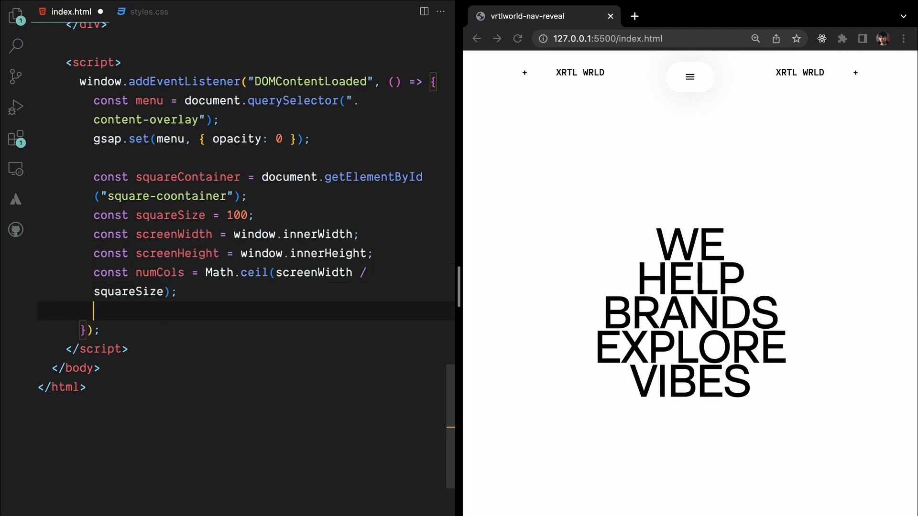
Compute numRows and numSquares, size the container in pixels, and declare a squares array.
{"action": "type", "text": "const numRows = Math.ceil(screenHeight / squareSize);"}
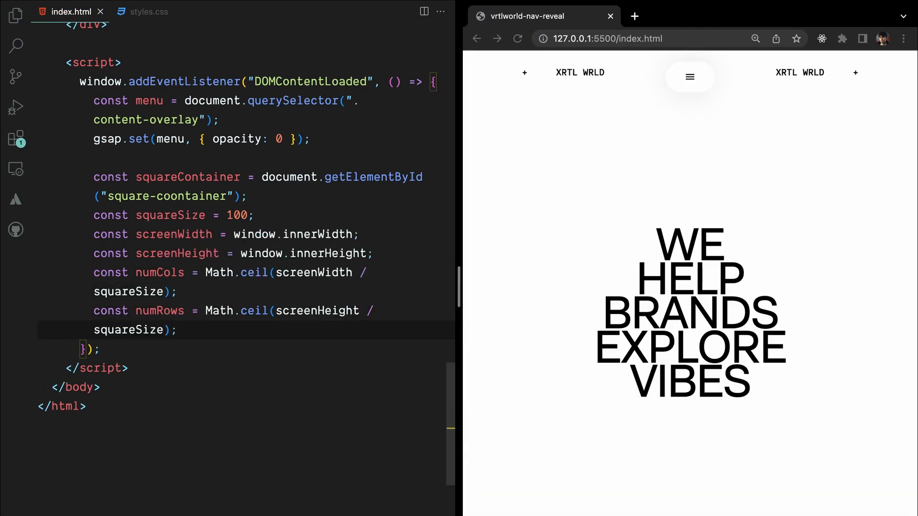
{"action": "type", "text": "const numSquares = numCols * numRows;"}
{"action": "type", "text": "squareContainer.style.width ="}
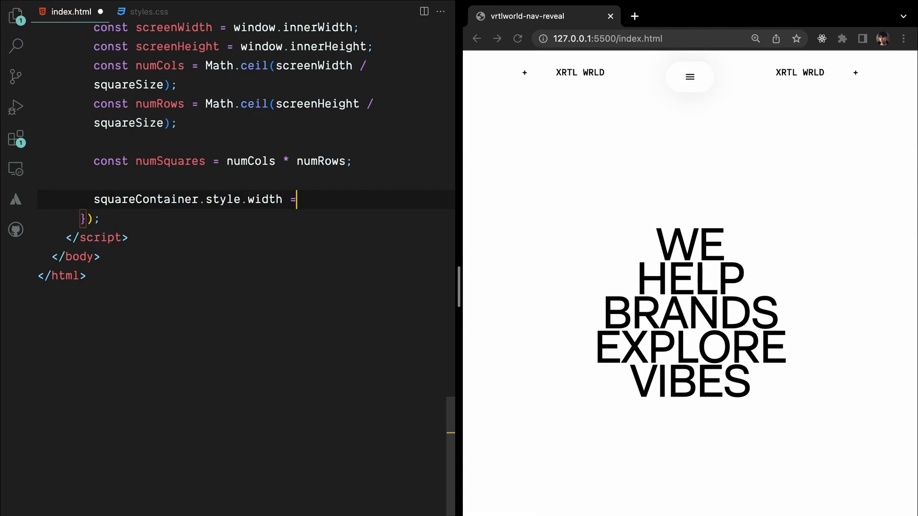
{"action": "type", "text": "`${numCols * squareSize}px`;"}
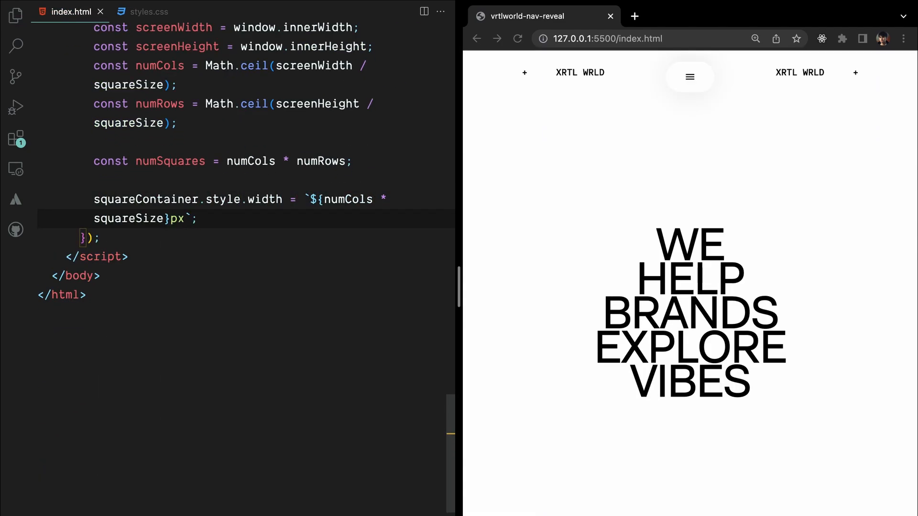
{"action": "type", "text": "squareContainer.style.height = `${numRows * squareSize}px`;"}
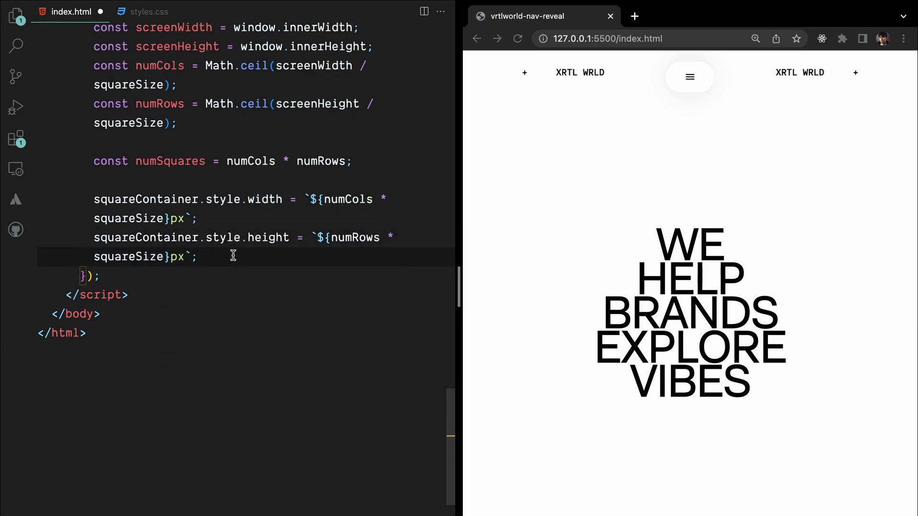
{"action": "type", "text": "let squares = [];"}
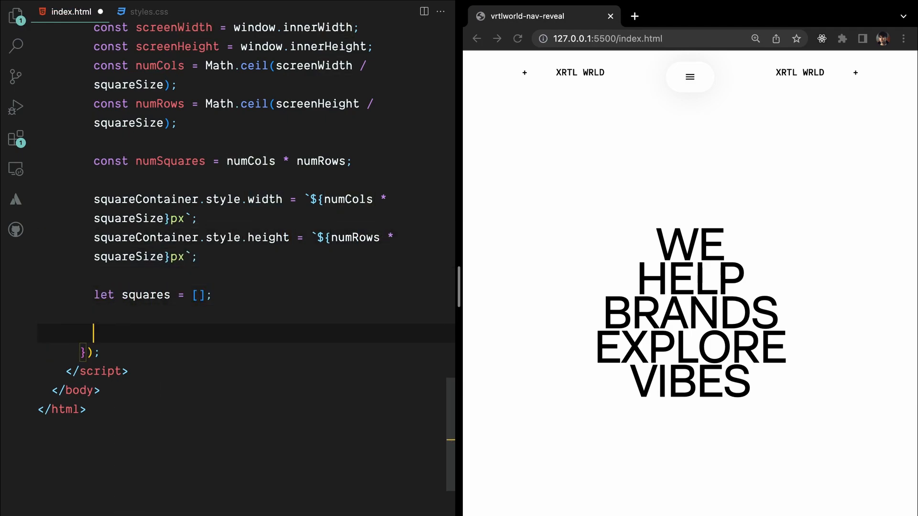
Write createSquares() looping over numSquares and animateSquares() with random-stagger GSAP fades.
{"action": "type", "text": "function createSquares()"}
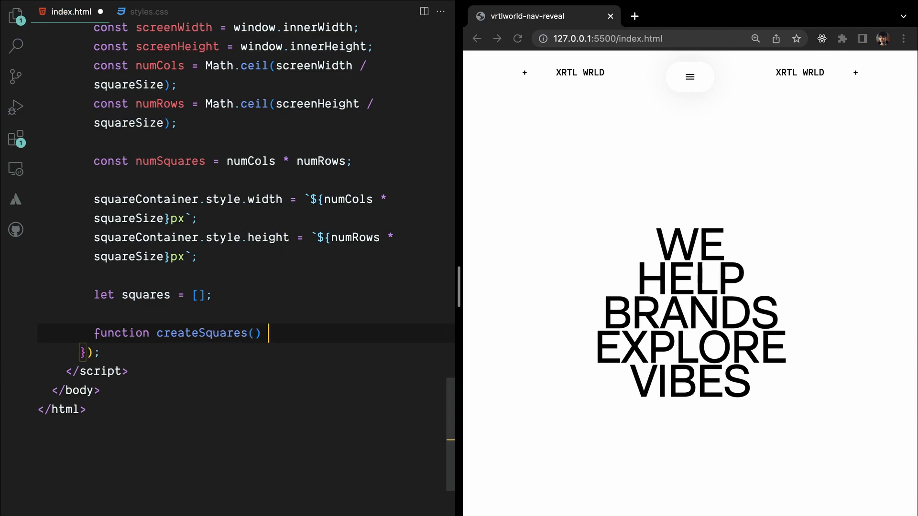
{"action": "type", "text": "{"}
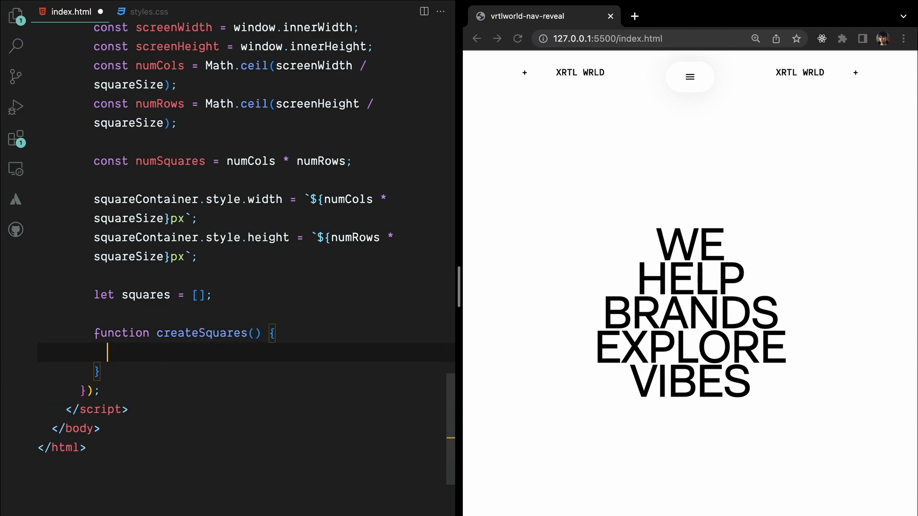
{"action": "type", "text": "for (let i = 0; i < numSquares)"}
{"action": "type", "text": "opacity: 0"}
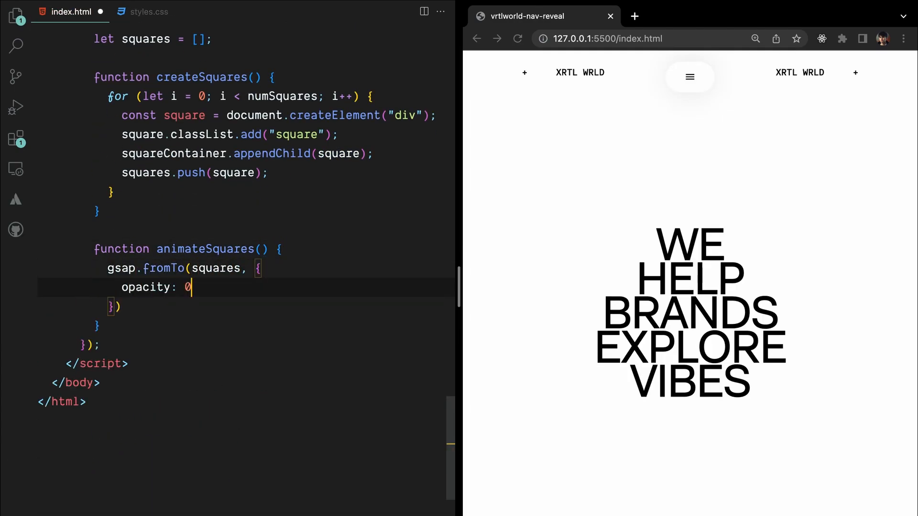
{"action": "type", "text": "}, {"}
{"action": "type", "text": "gsap.to(squares, "}
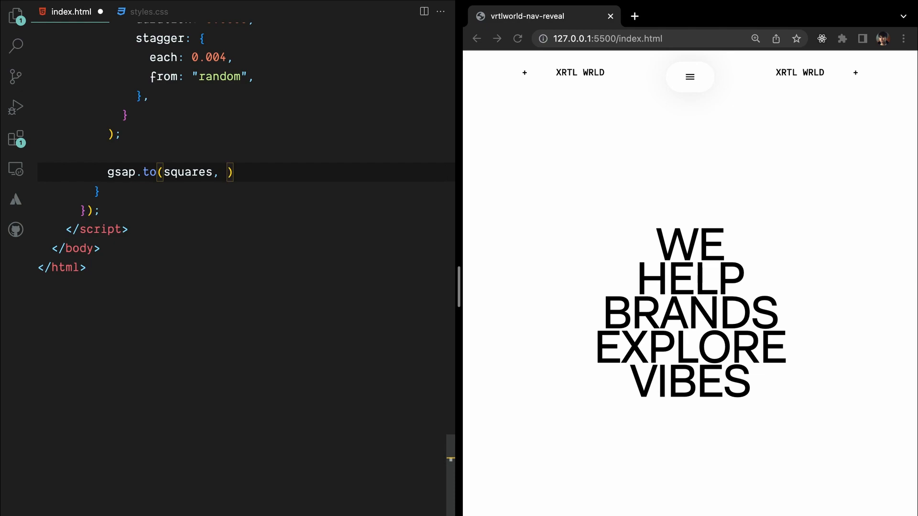
{"action": "type", "text": "{"}
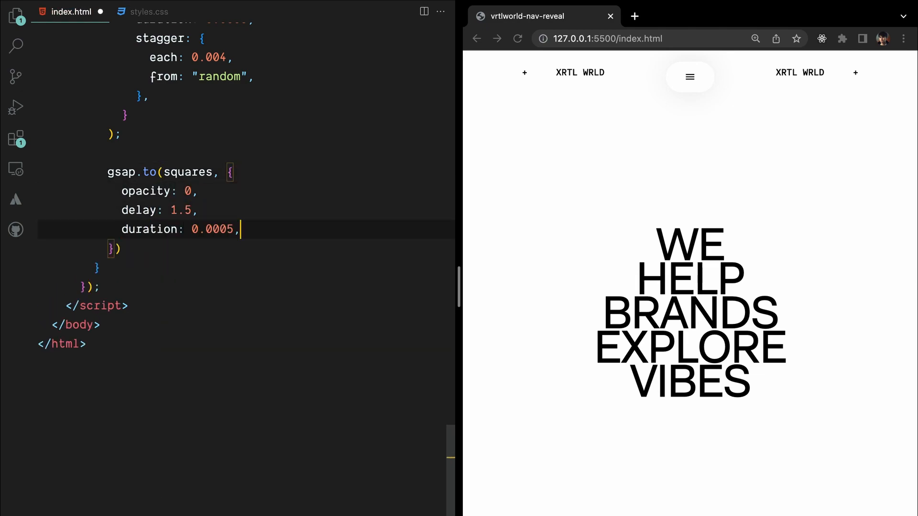
{"action": "type", "text": "stagger: {"}
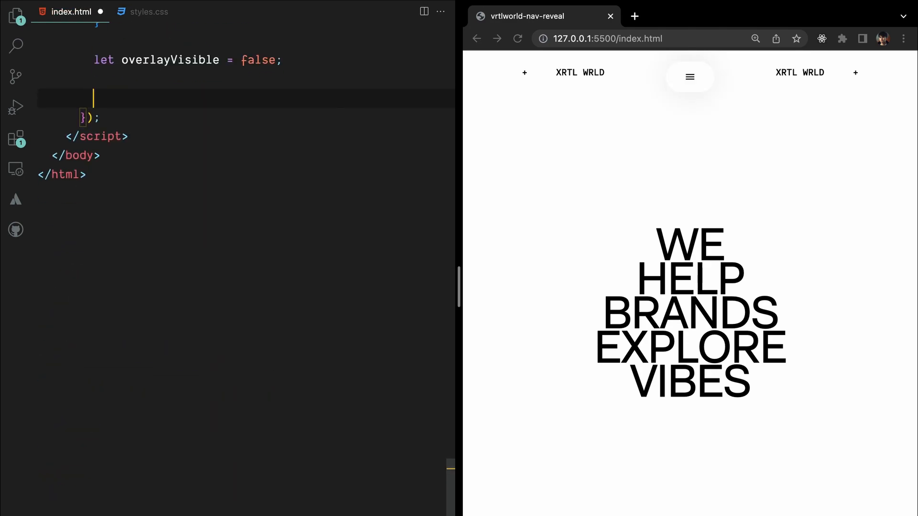
Add a #toggle click listener that empties squareContainer, resets squares, and calls createSquares and animateSquares.
{"action": "type", "text": "document.getElementById(\"toggle\").addEventListener("}
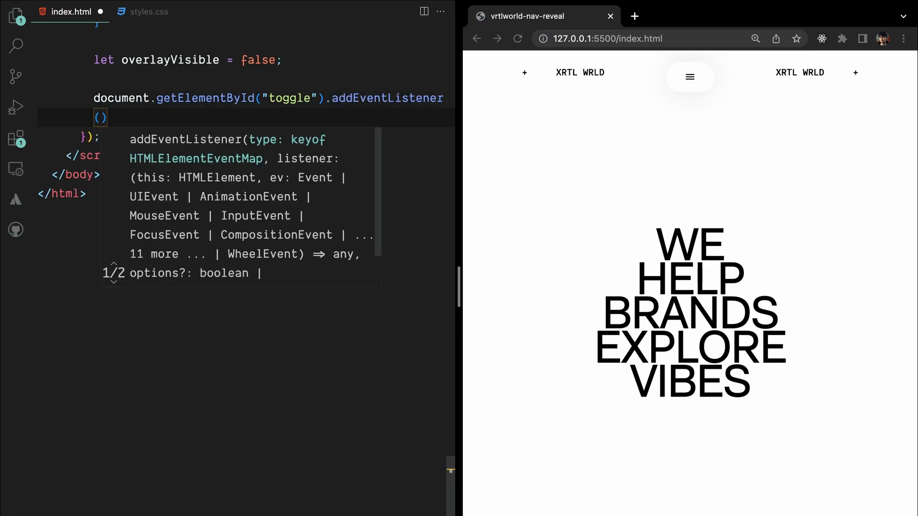
{"action": "type", "text": "\"click\", () => {"}
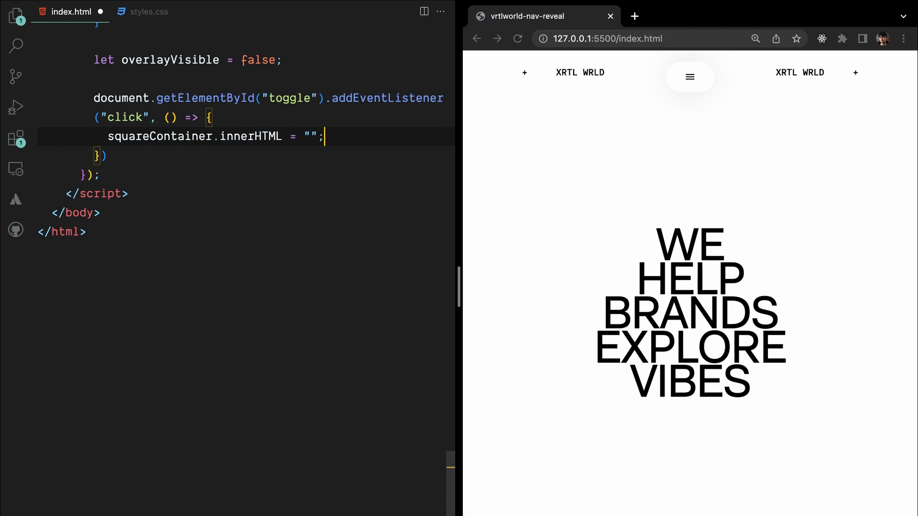
{"action": "type", "text": "squares = [];"}
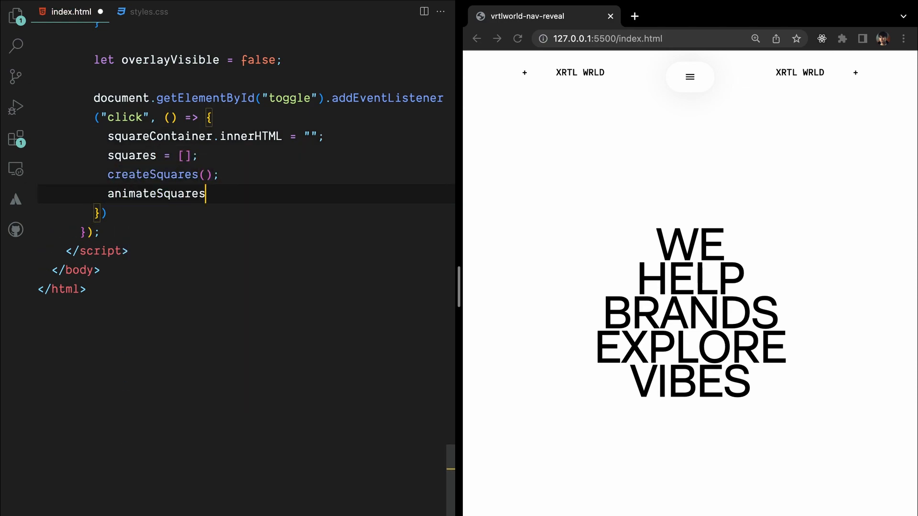
{"action": "type", "text": "();"}
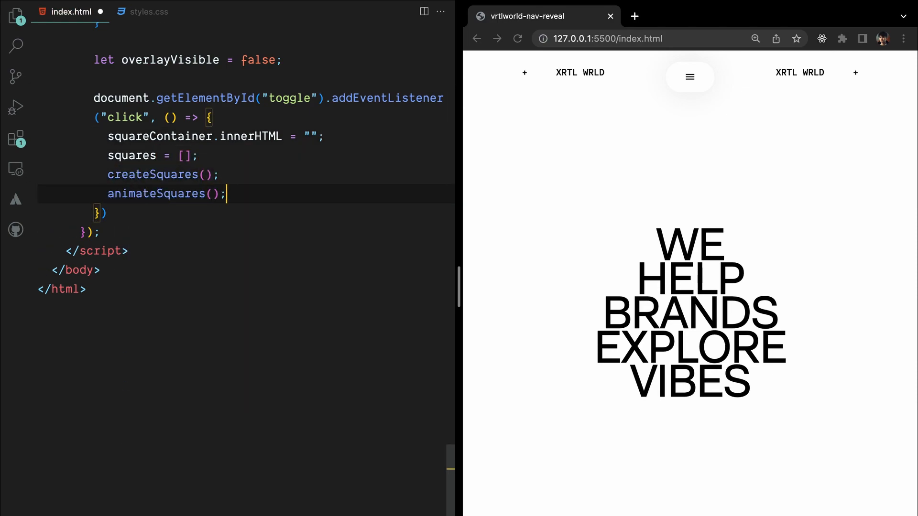